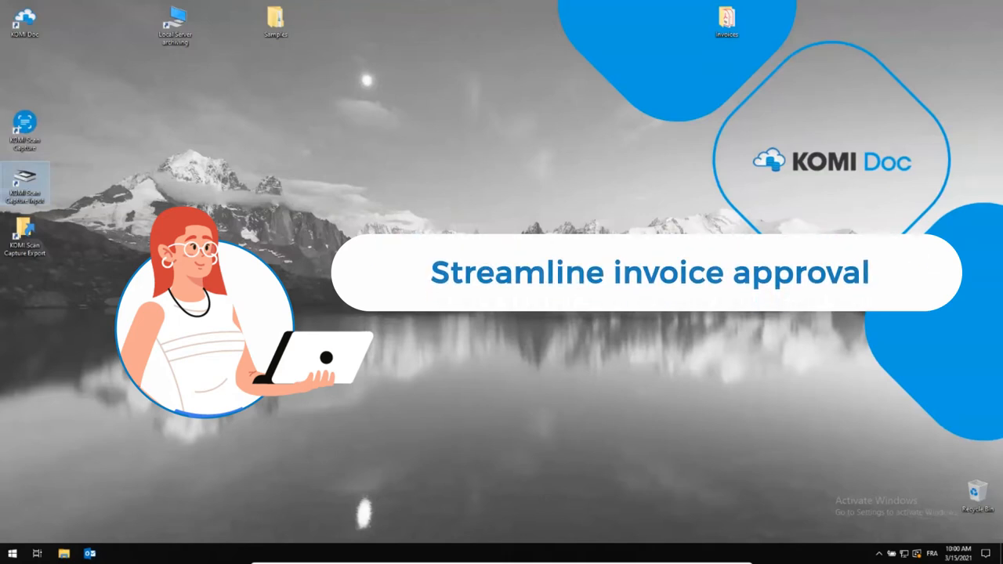
Open the Invoices folder on the desktop to see the three invoice PDFs.
left_click(727, 22)
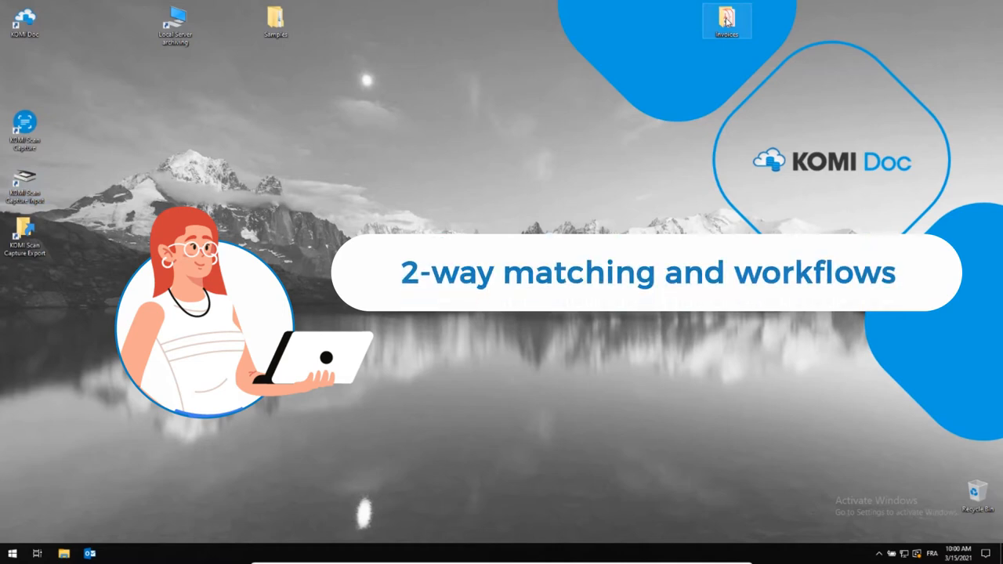
double_click(727, 22)
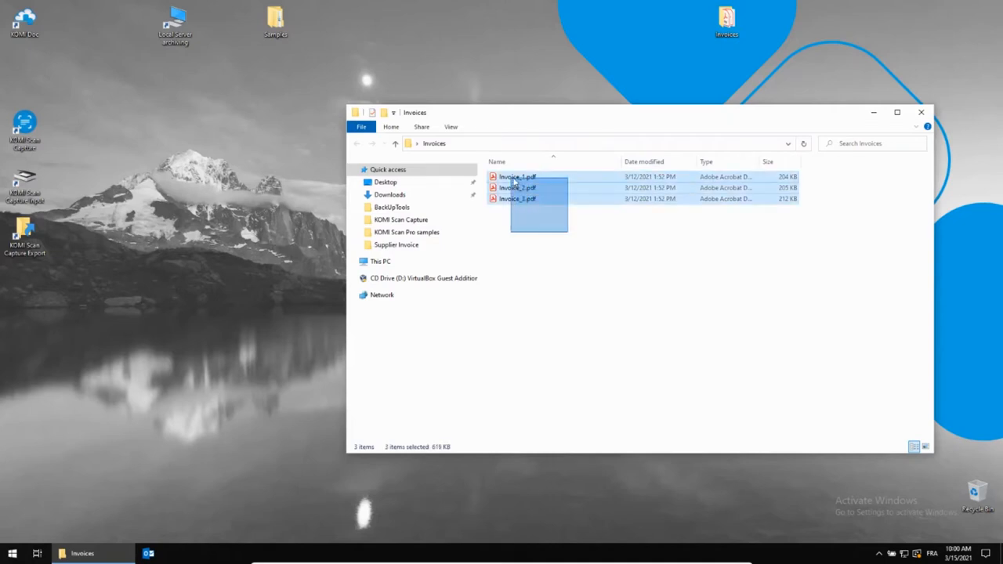
Copy the three invoice PDFs into the KOMI Scan Capture deposit folder.
right_click(517, 188)
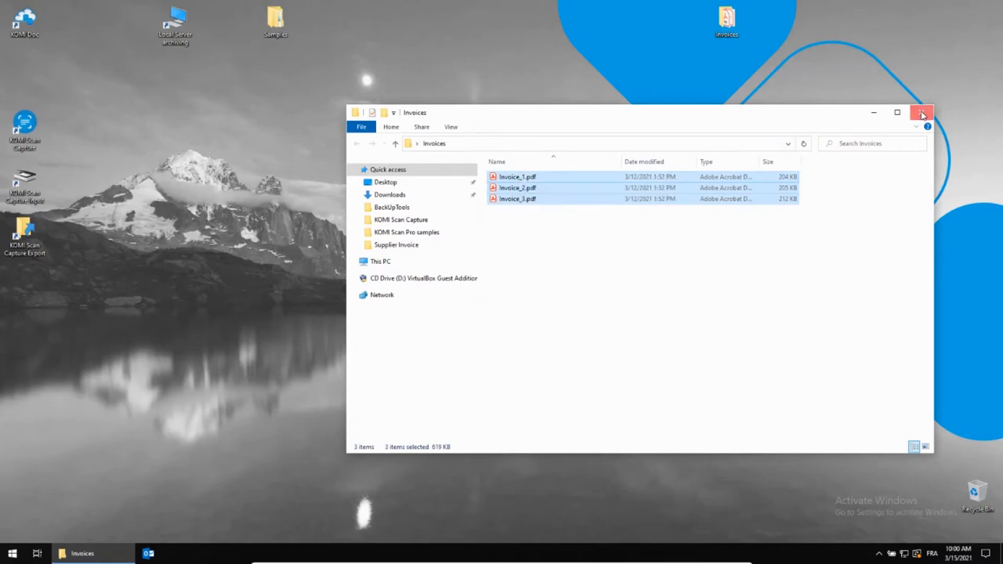
left_click(921, 112)
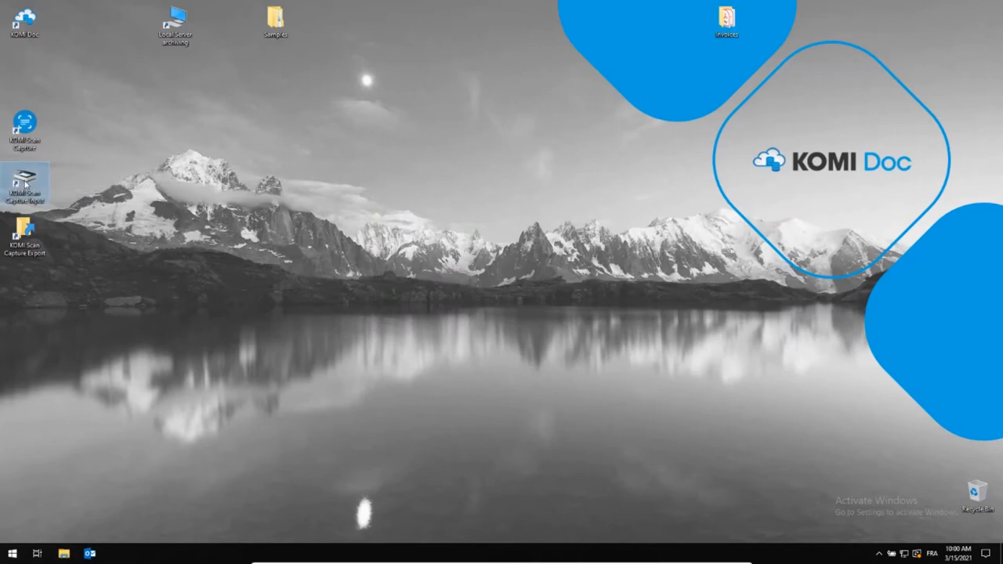
double_click(25, 180)
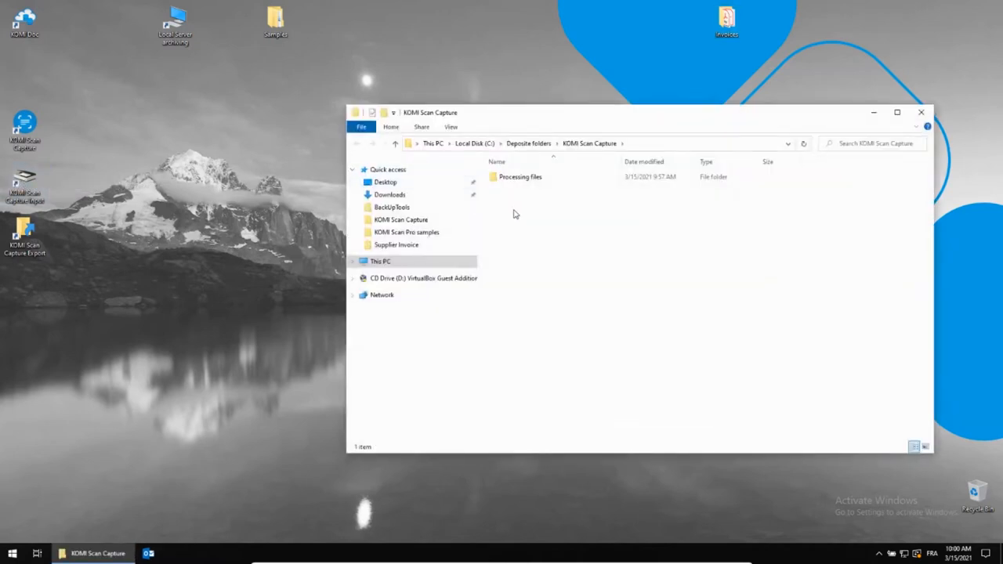
right_click(514, 216)
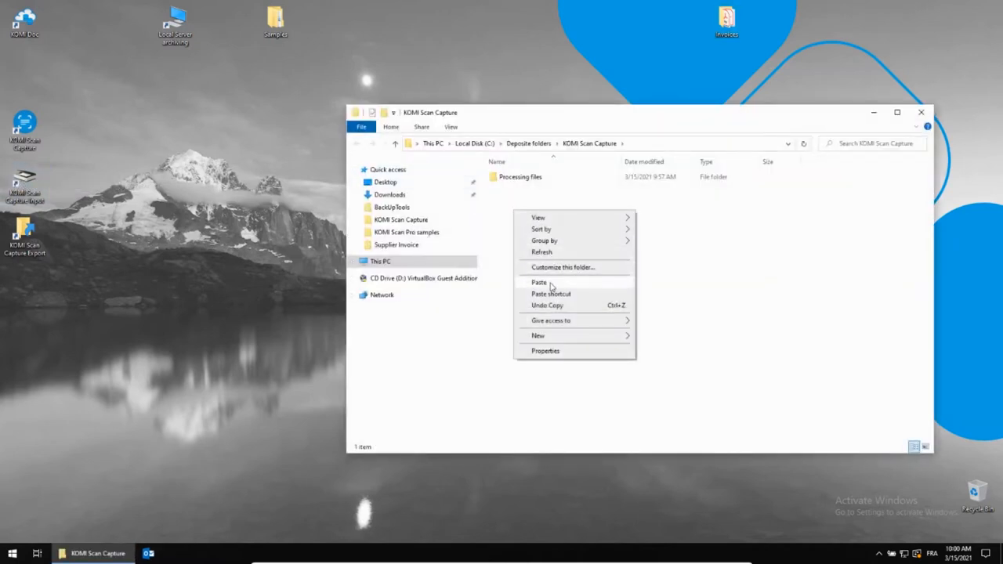
left_click(552, 286)
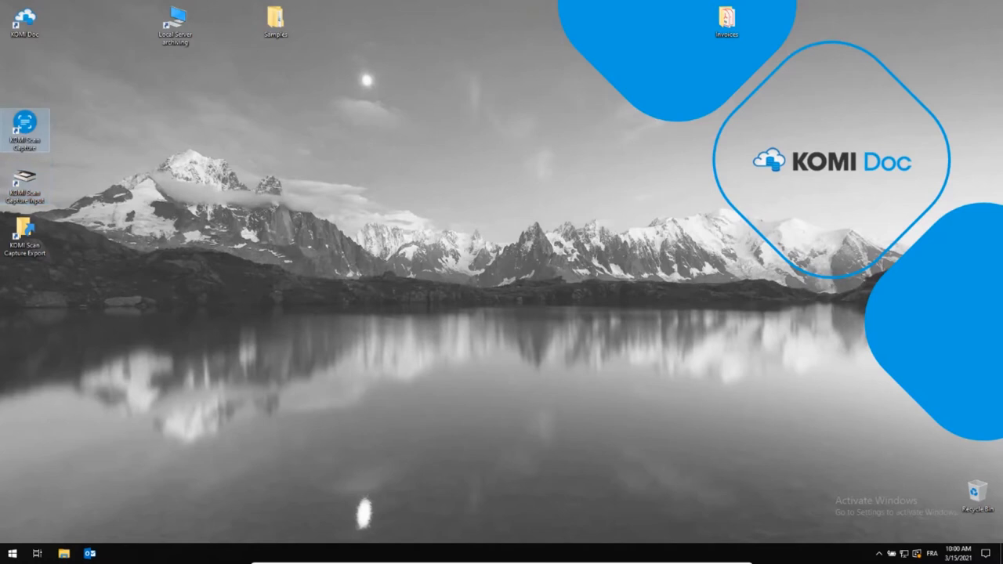
Launch KOMI Scan Capture and log in to see the 3 pending documents.
double_click(26, 126)
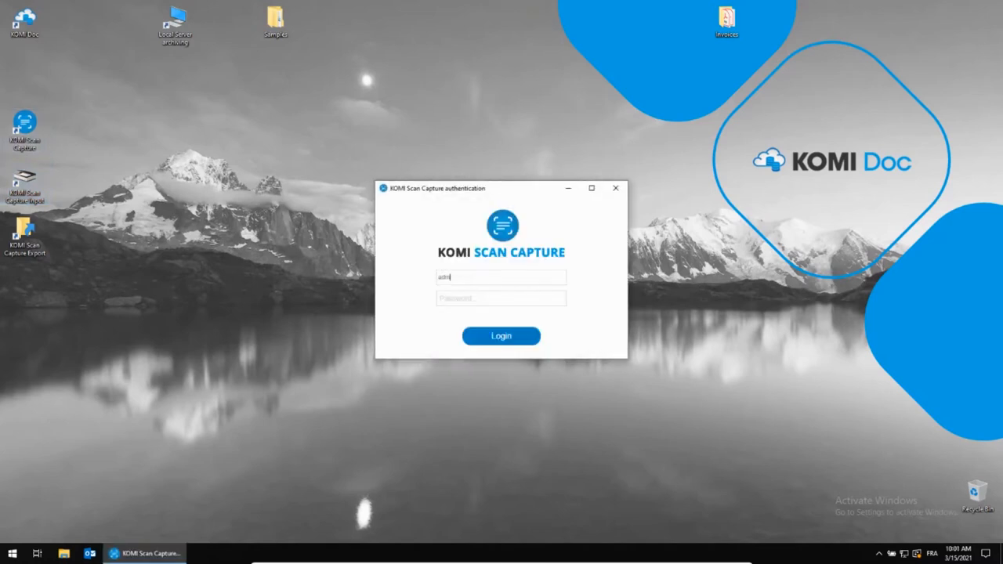
type("•••••")
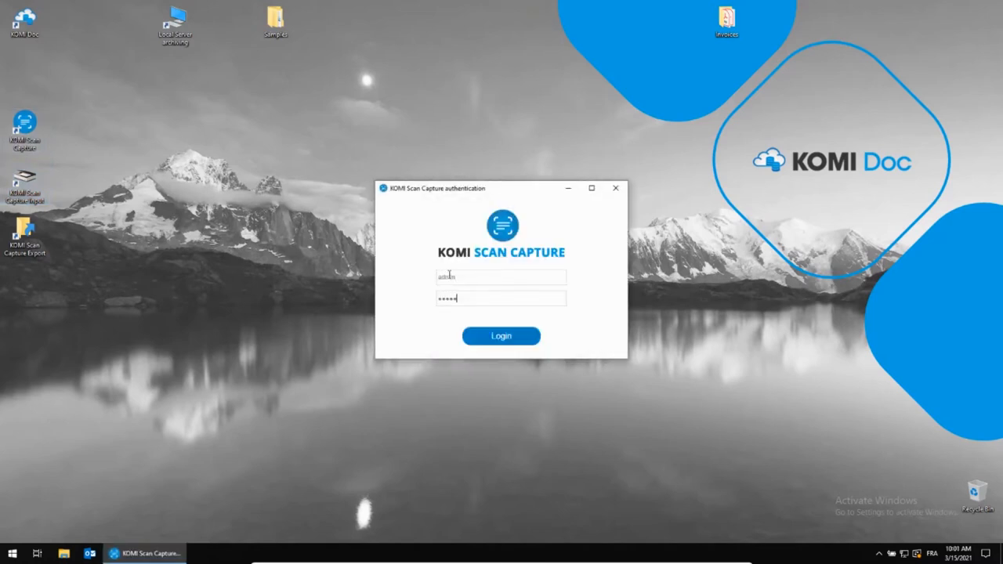
left_click(501, 335)
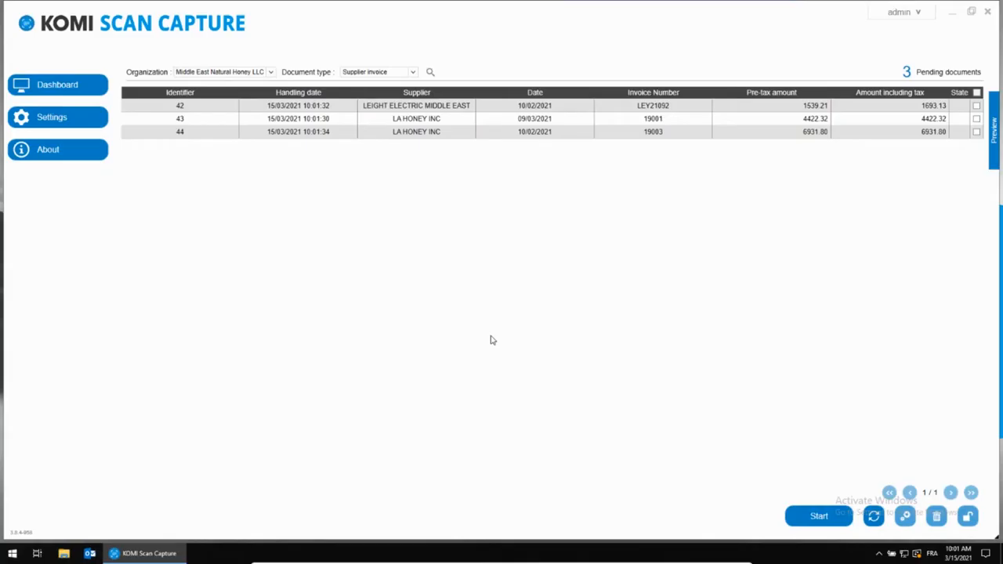
mouse_move(557, 197)
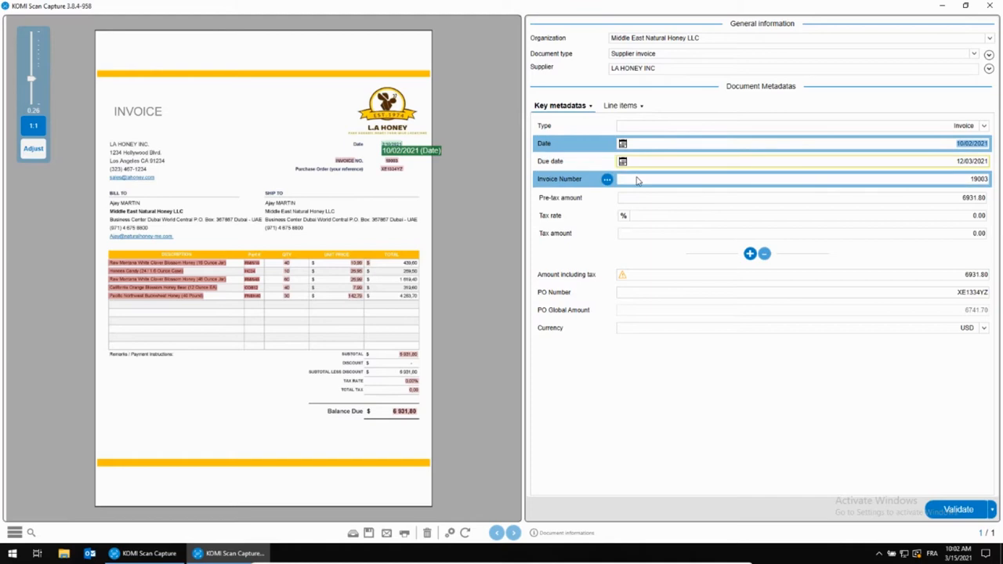
Capture the PO reference XE1334YZ into the LA HONEY invoice's PO Number field.
left_click(799, 197)
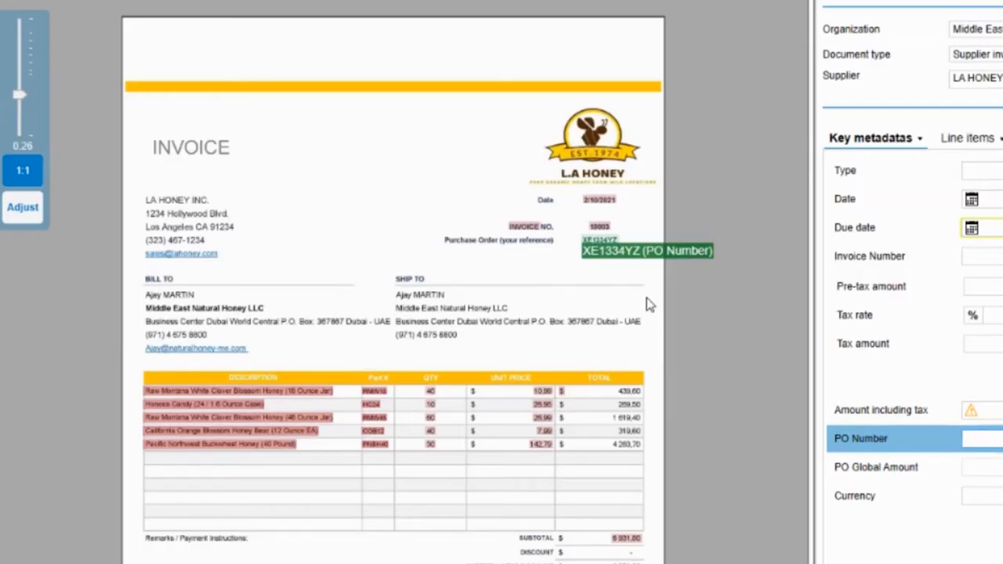
mouse_move(614, 226)
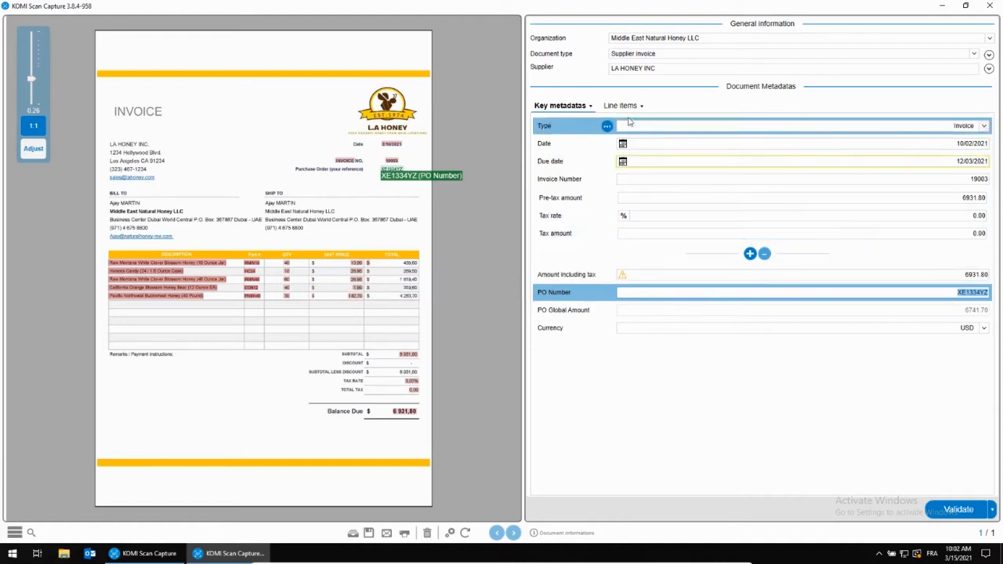
Compare the LA HONEY invoice line items against order XE1334YZ.
left_click(617, 107)
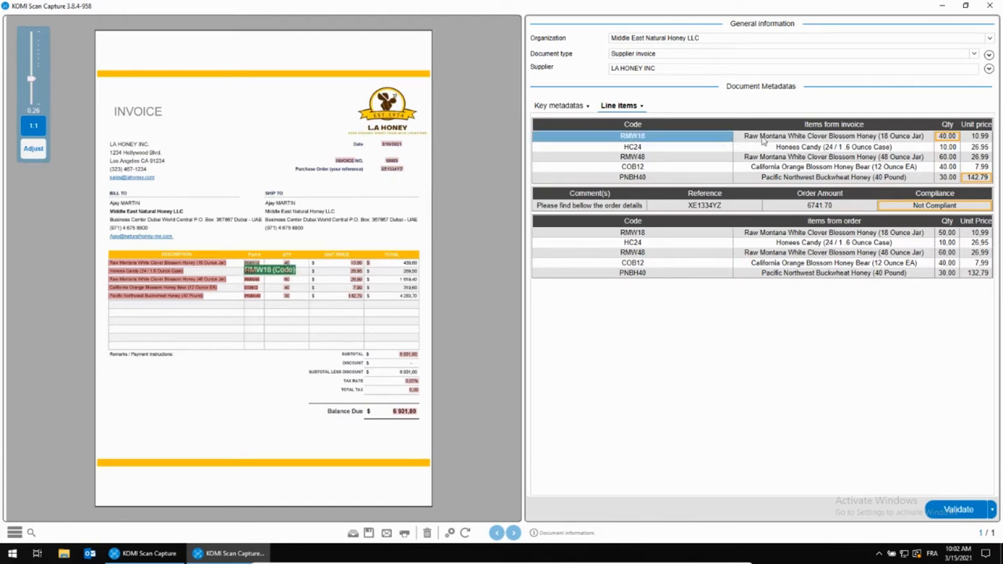
mouse_move(946, 135)
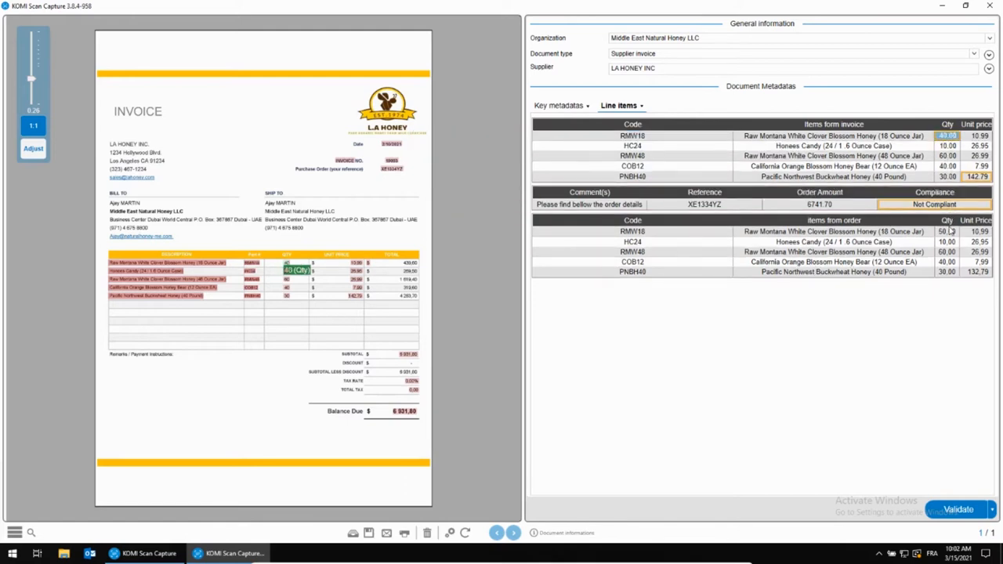
mouse_move(974, 176)
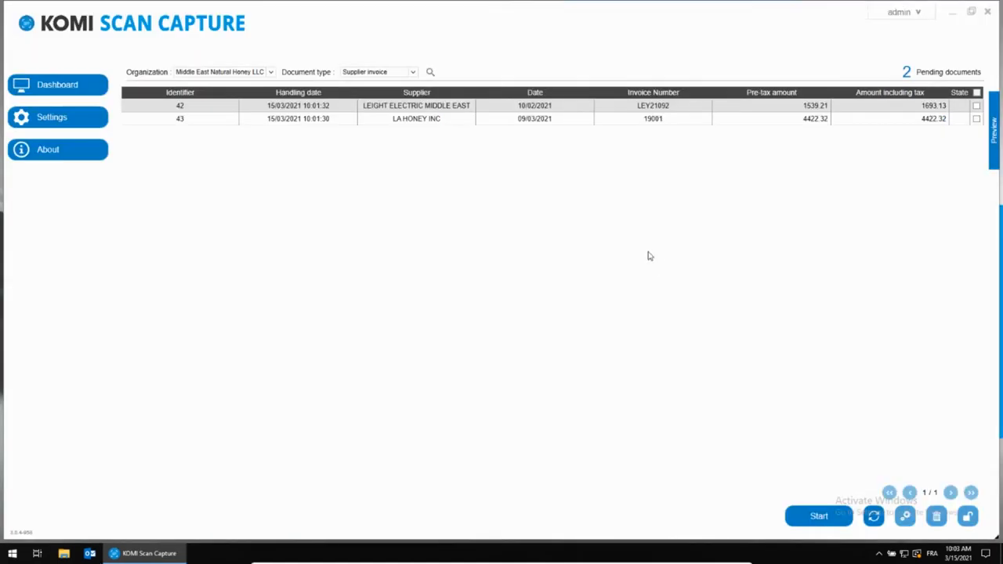
Open LA HONEY invoice 19081, capture its PO number and compare its lines with the order.
left_click(534, 119)
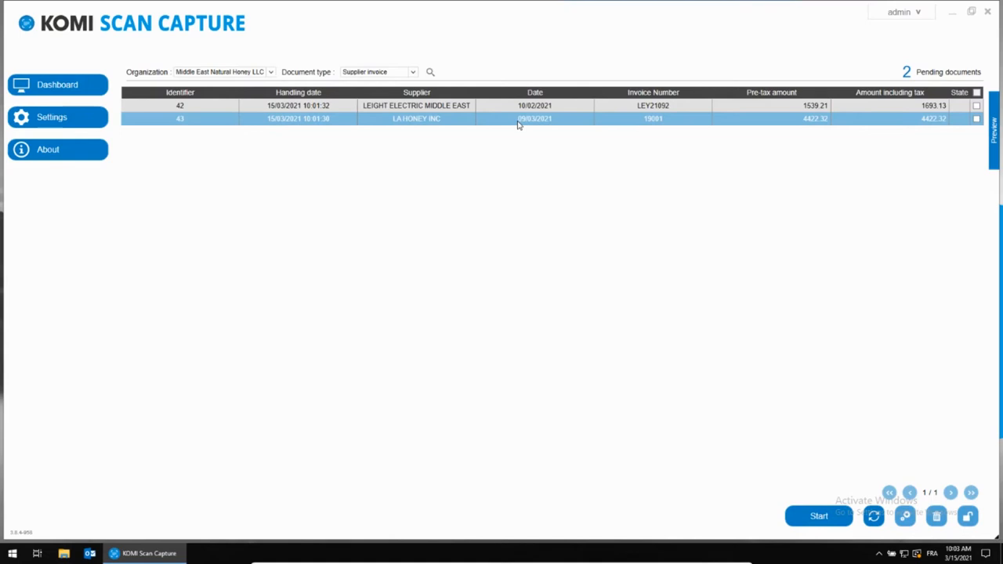
double_click(417, 119)
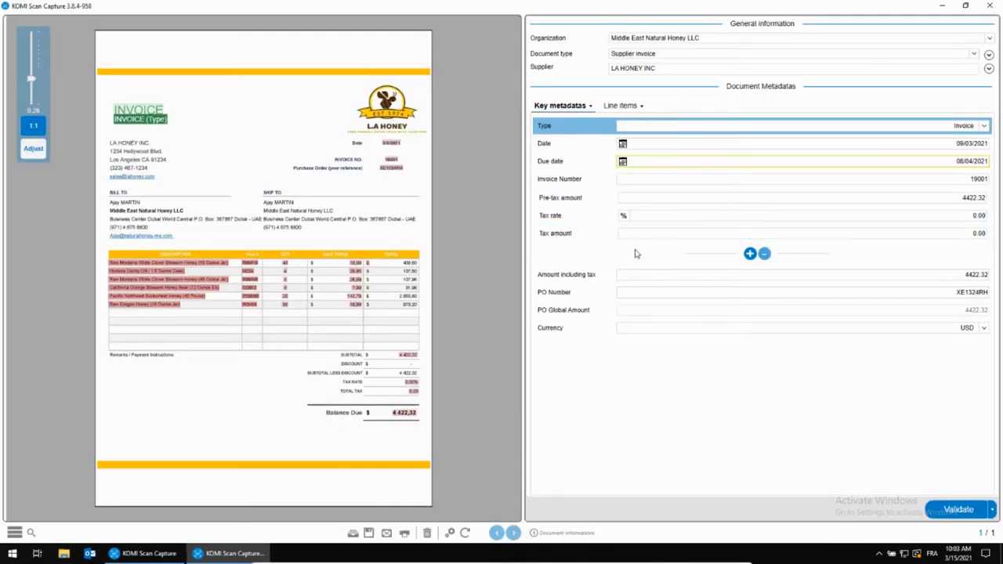
left_click(799, 293)
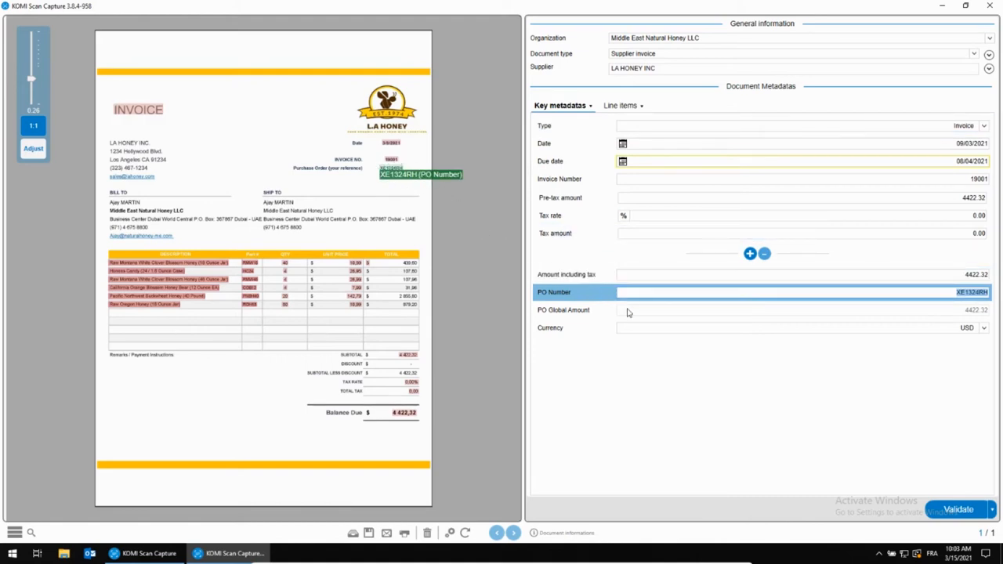
left_click(799, 178)
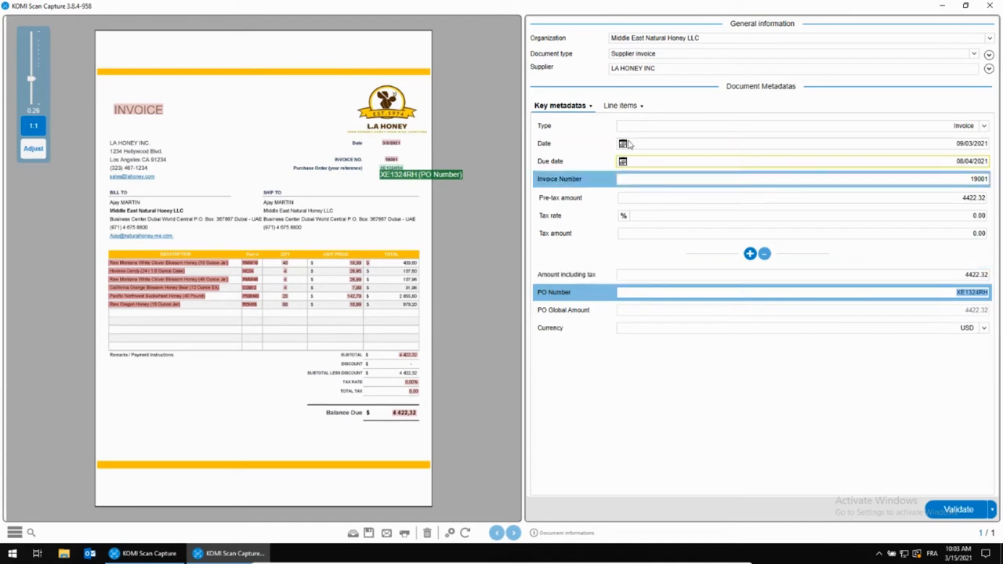
left_click(617, 105)
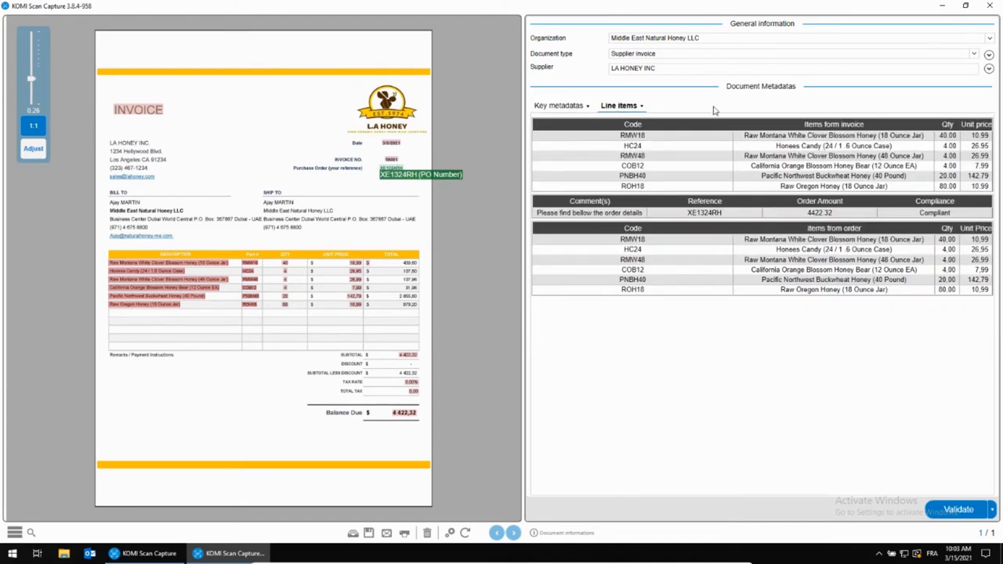
mouse_move(945, 191)
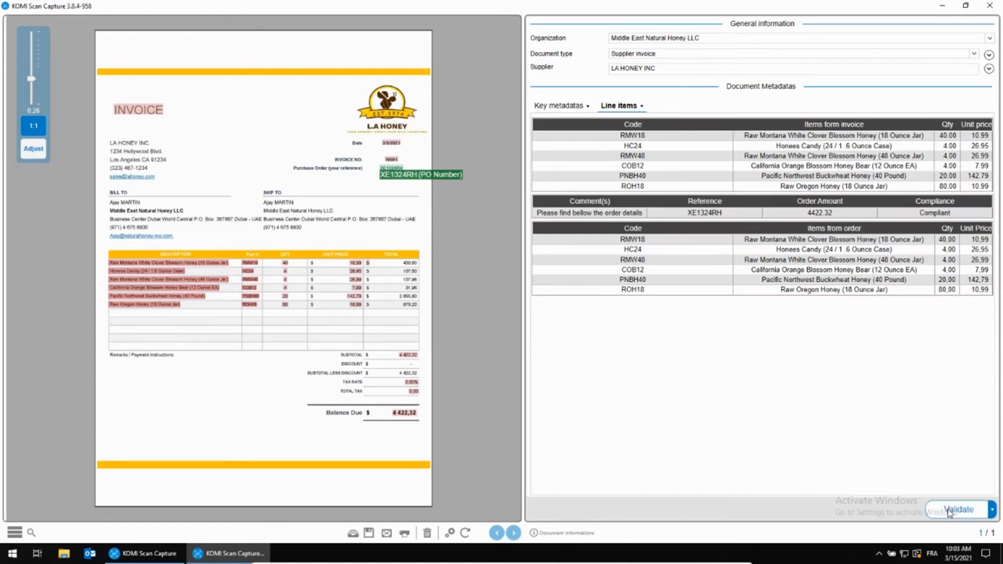
Validate invoice 19081 and select the LEIGHT ELECTRIC MIDDLE EAST invoice.
left_click(957, 509)
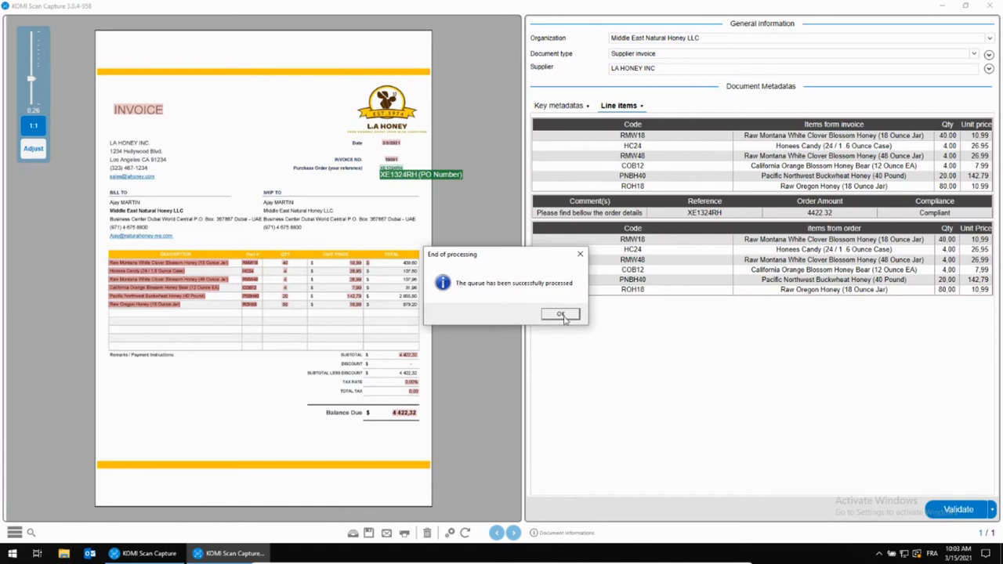
left_click(561, 313)
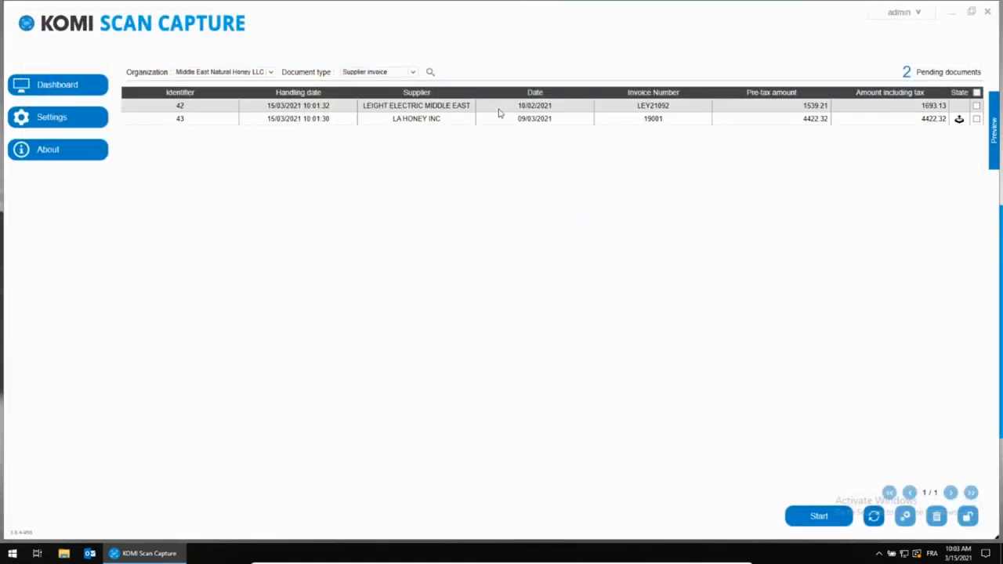
Check invoice LEY21092's due date and PO Number, validate it and refresh to an empty queue.
double_click(417, 104)
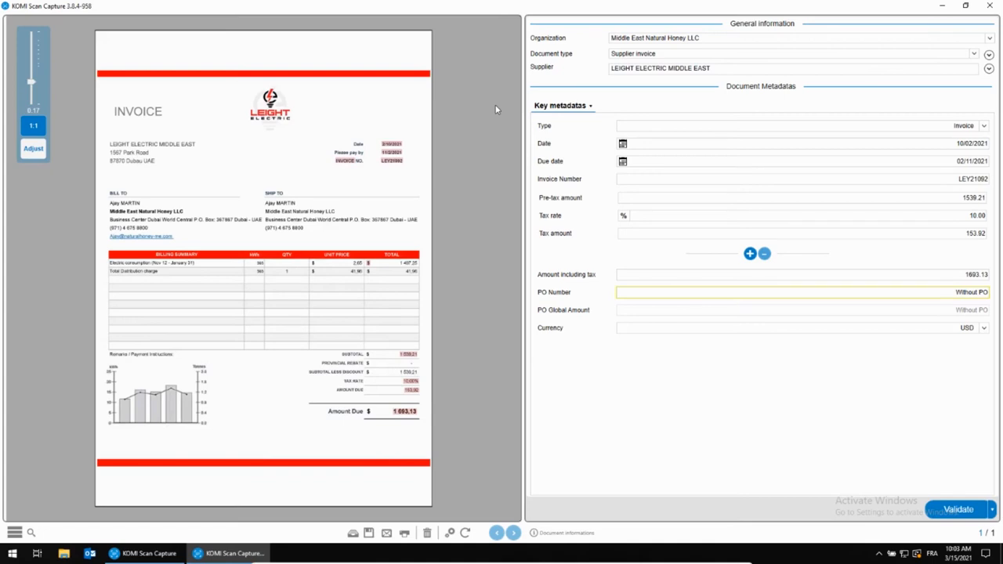
left_click(799, 161)
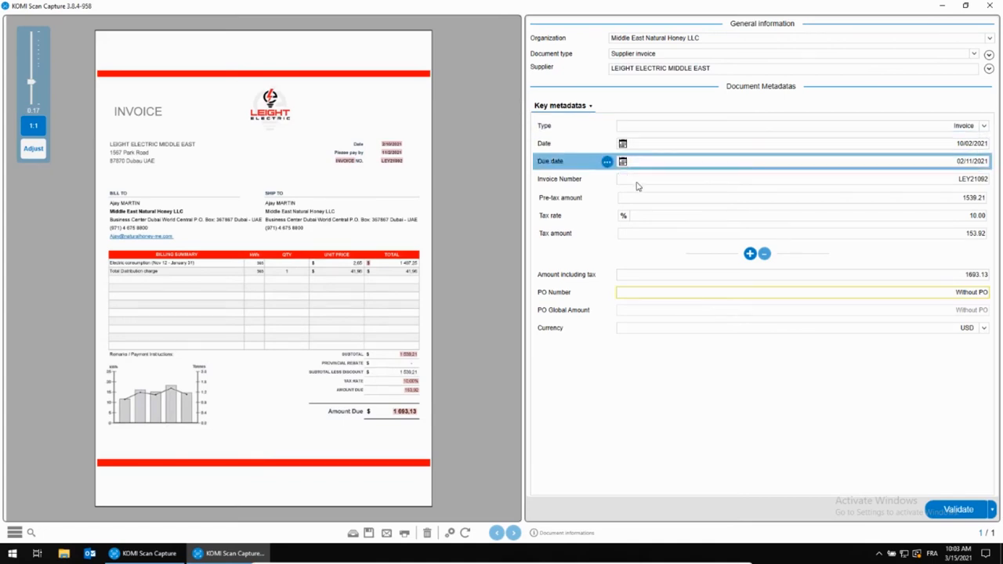
left_click(798, 292)
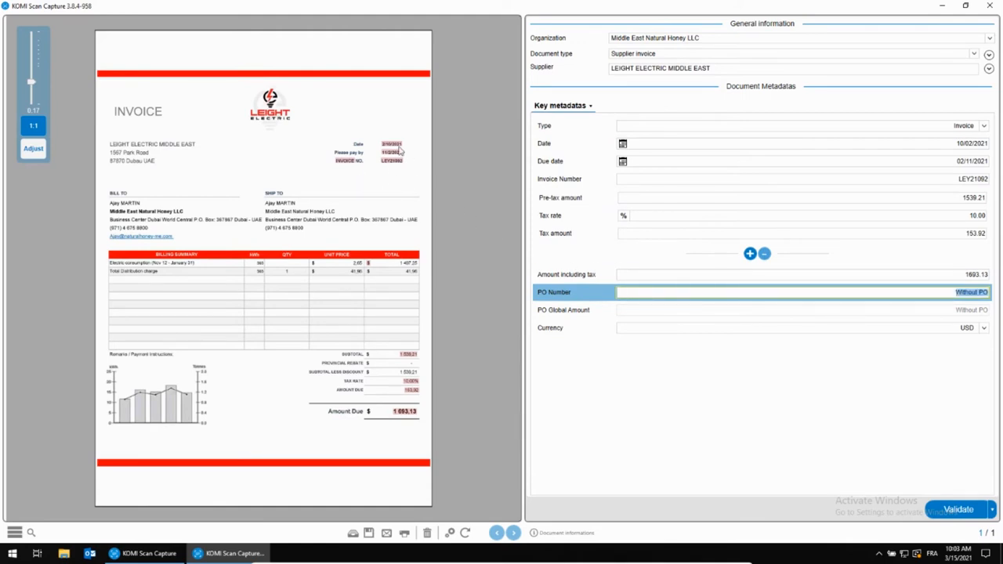
mouse_move(661, 401)
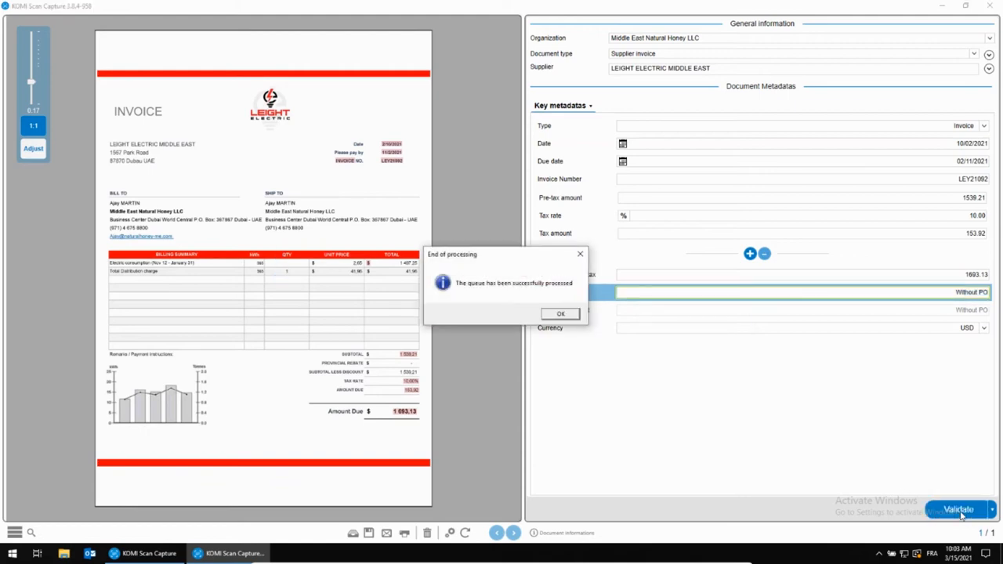
left_click(560, 313)
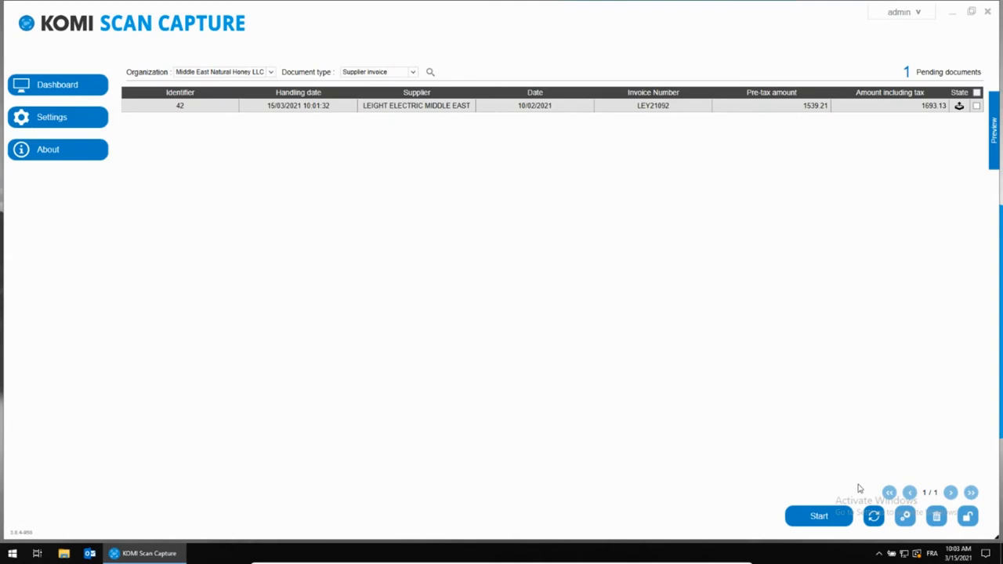
left_click(872, 515)
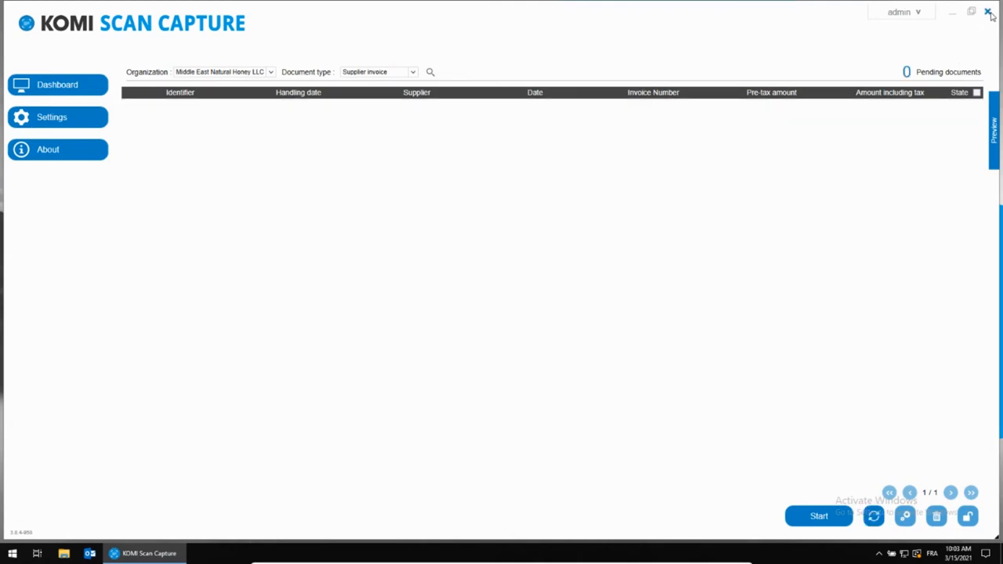
Close the capture app and show the Supplier invoice workflow in KOMI Doc's Workflow Designer.
left_click(988, 13)
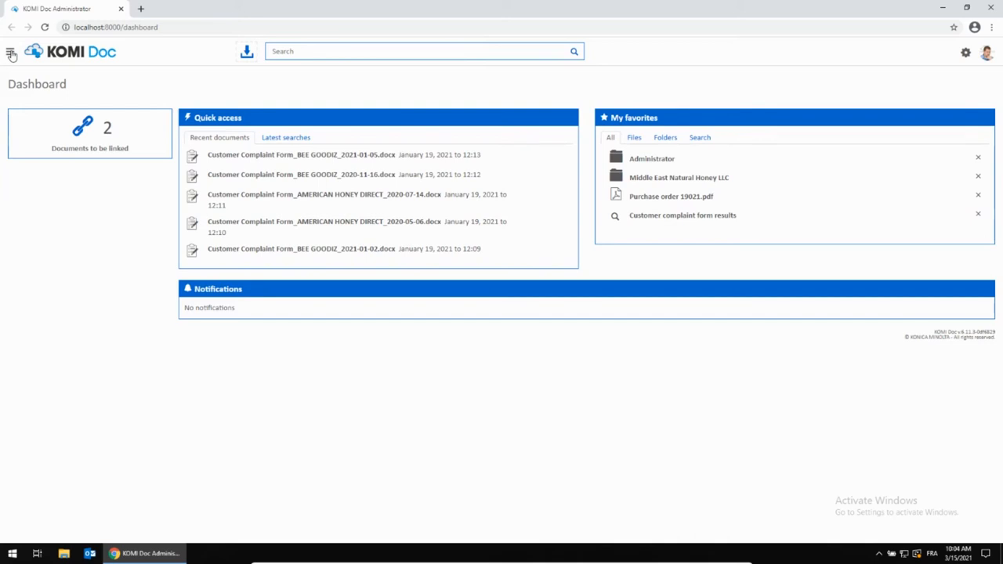
left_click(12, 51)
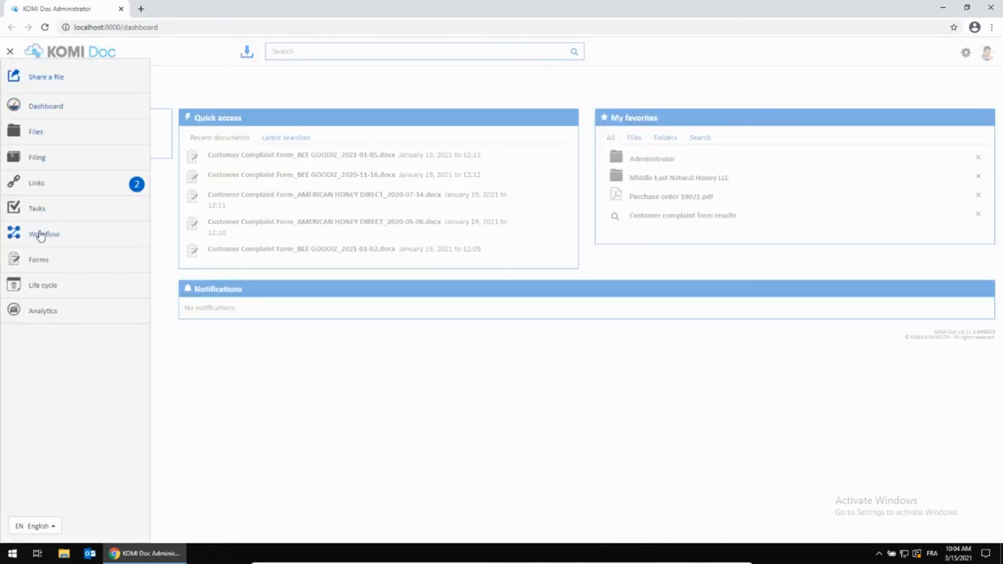
left_click(44, 233)
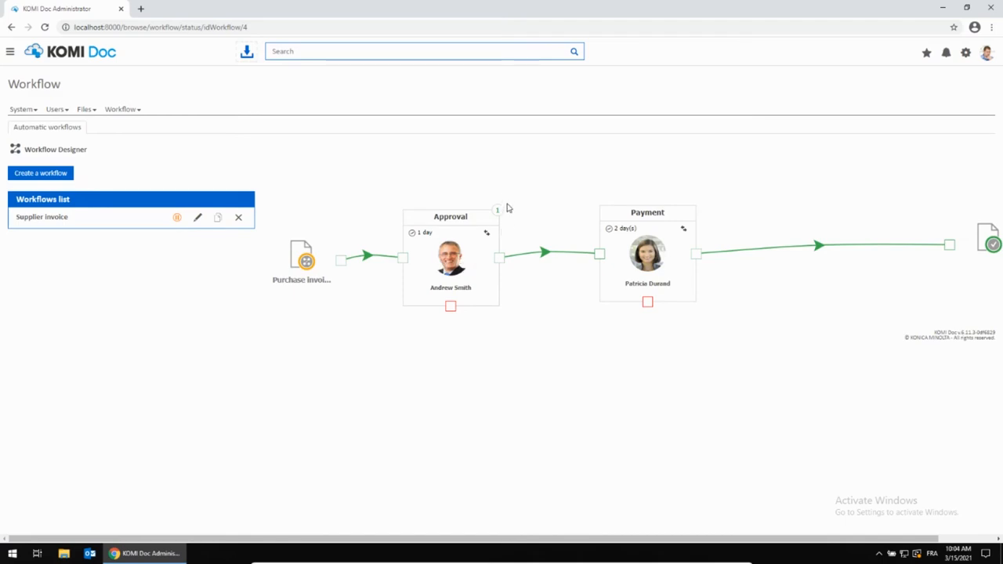
mouse_move(528, 219)
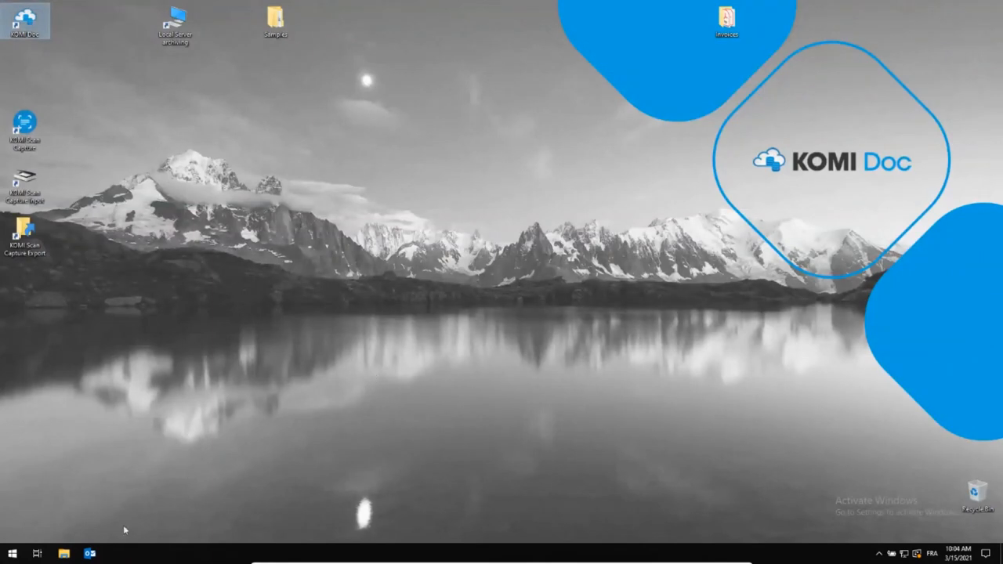
Follow the task link in Outlook's 'Task awaiting processing' email to the KOMI Doc login page.
left_click(63, 555)
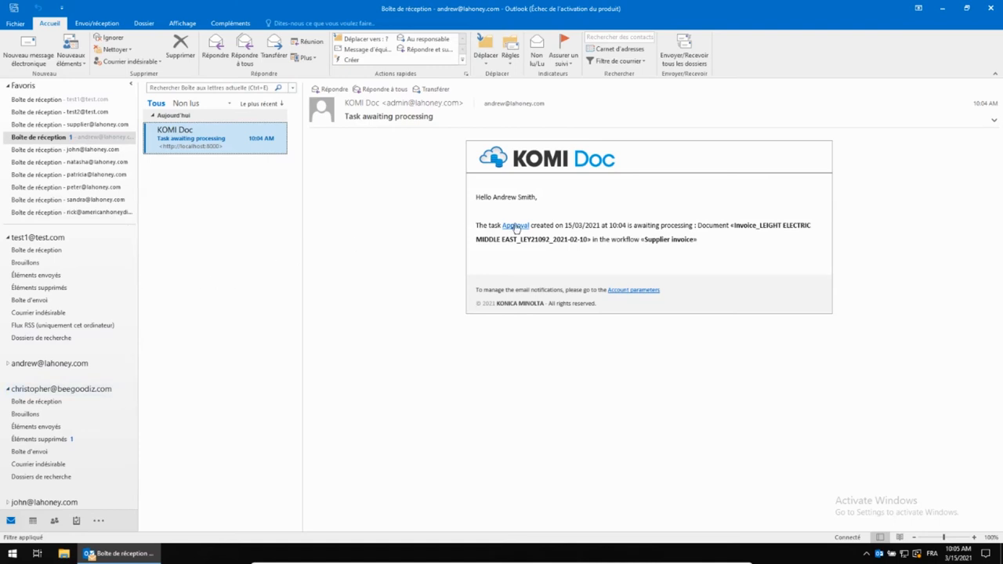
left_click(514, 225)
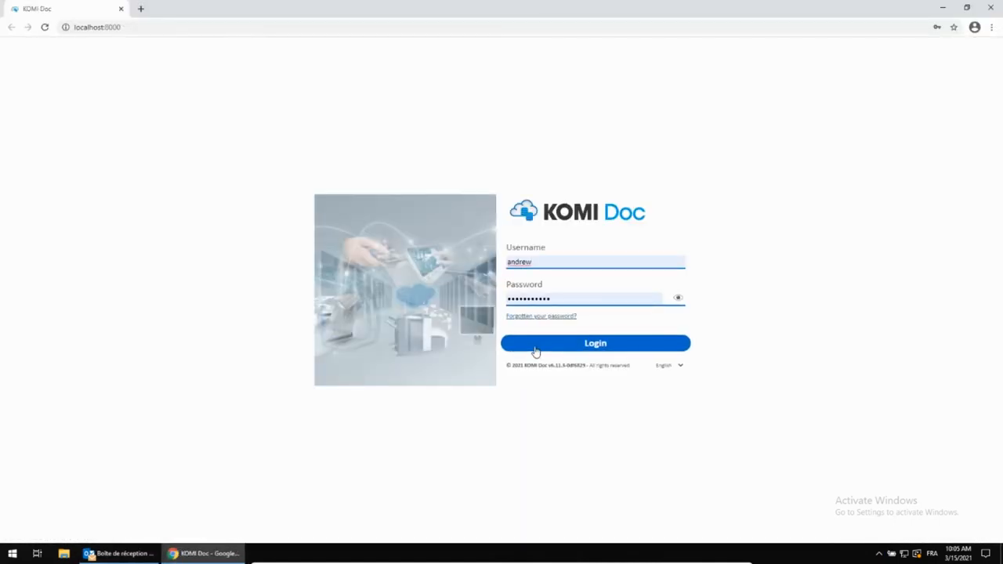
left_click(595, 343)
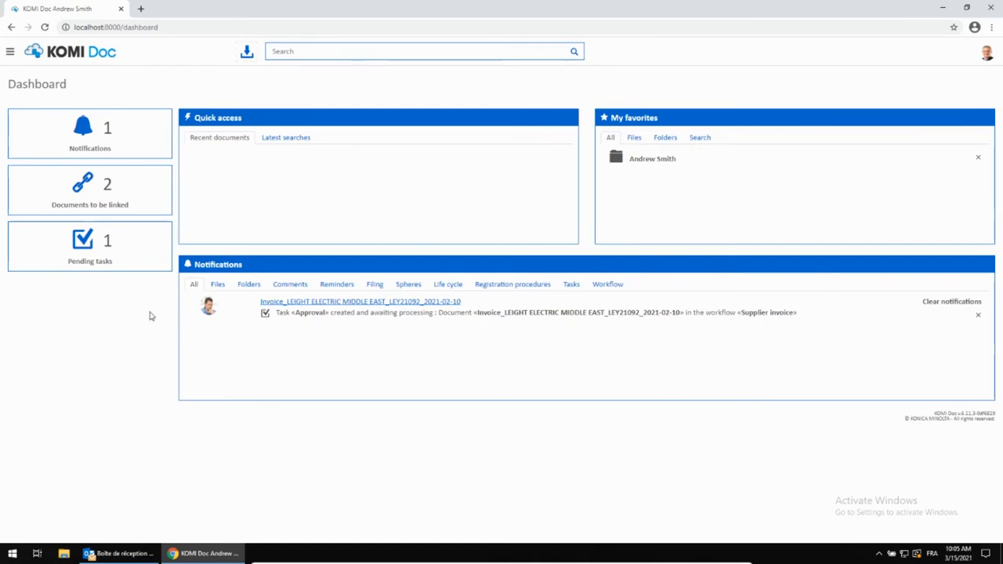
mouse_move(90, 245)
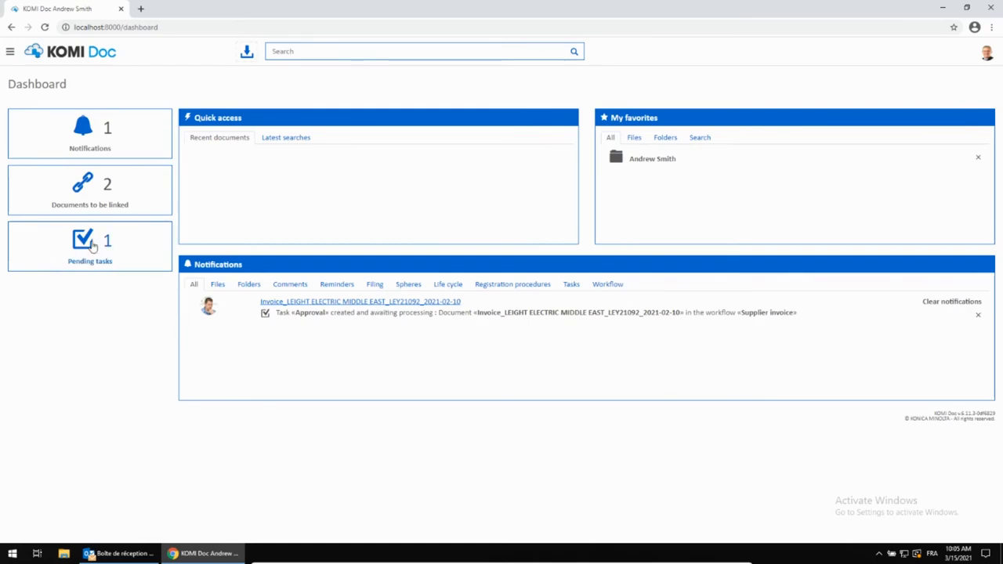
left_click(90, 244)
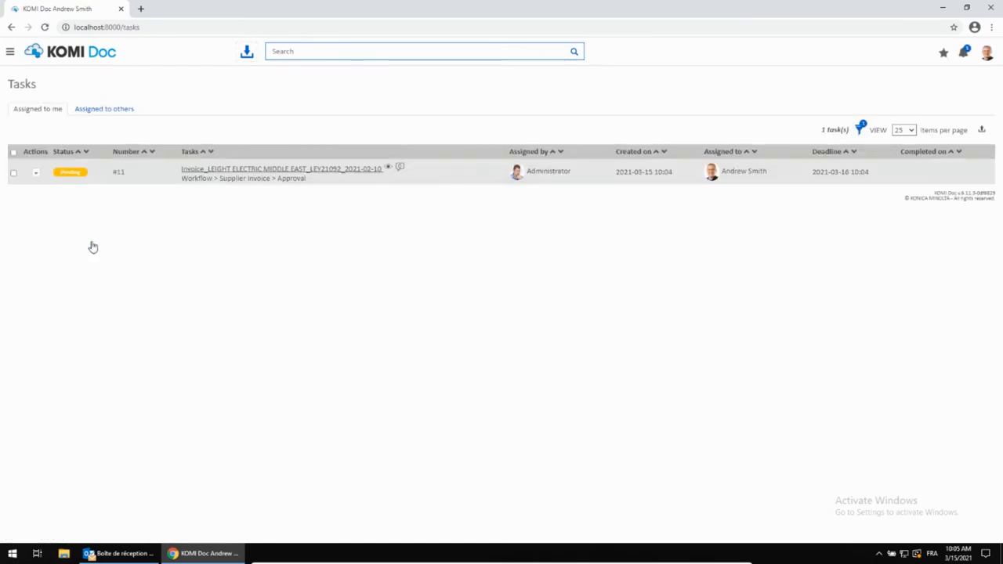
mouse_move(296, 174)
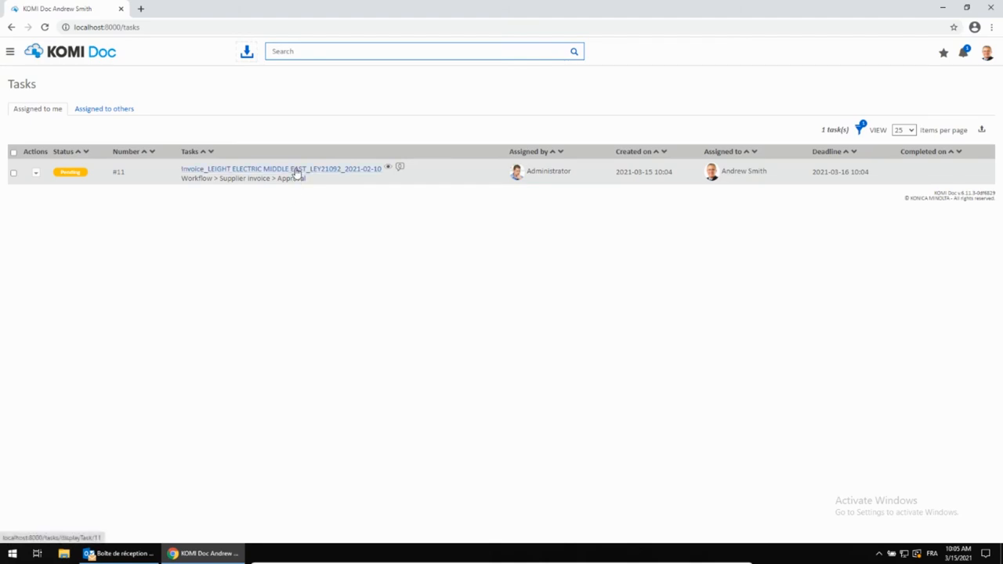
left_click(281, 169)
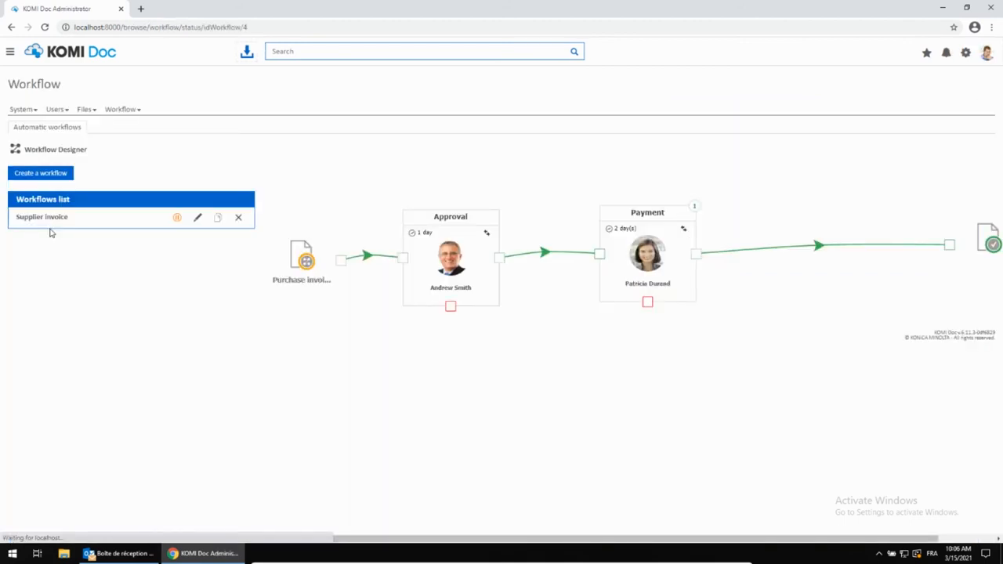
mouse_move(688, 196)
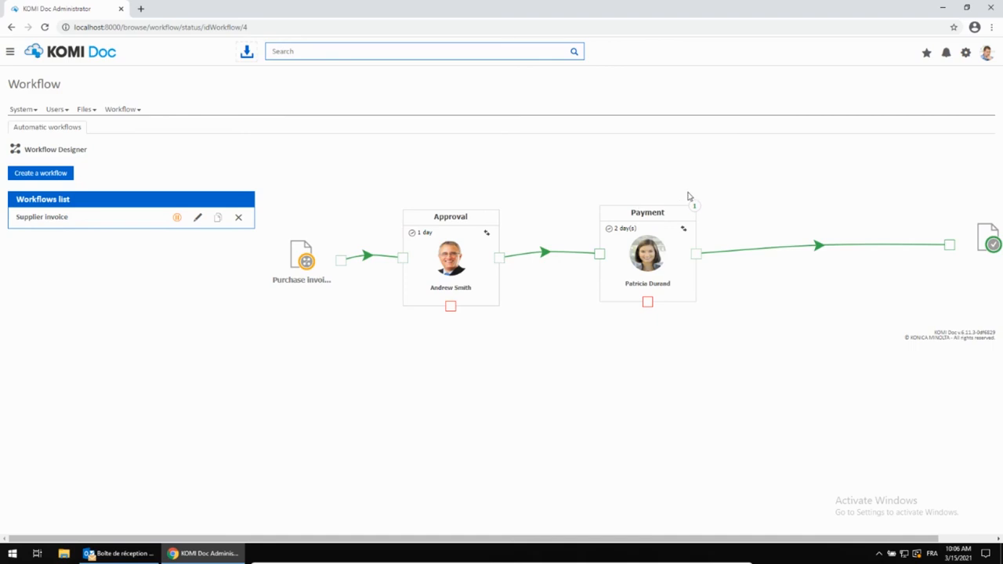
mouse_move(698, 220)
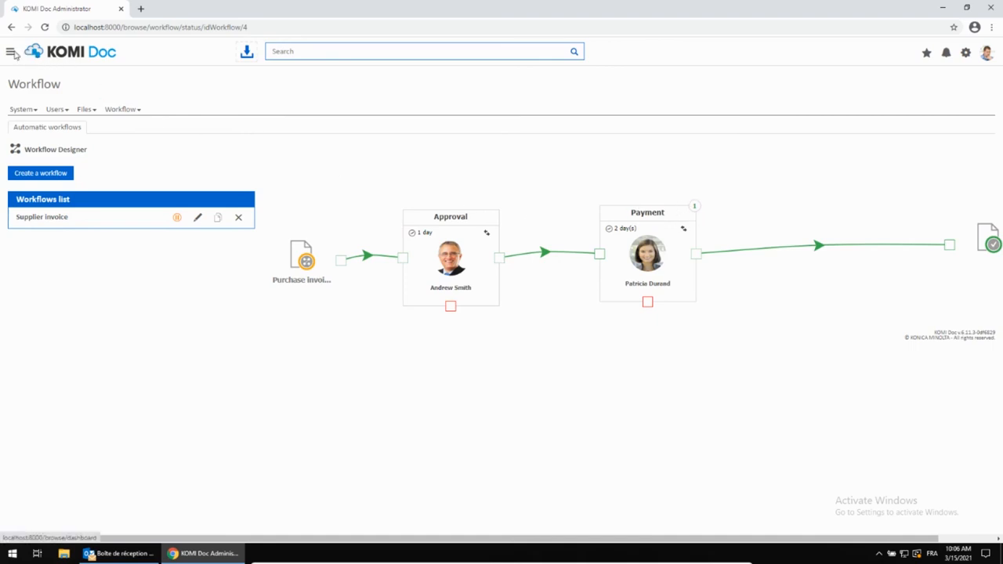
Show the Files area with My documents and the Middle East Natural Honey LLC folder.
left_click(13, 52)
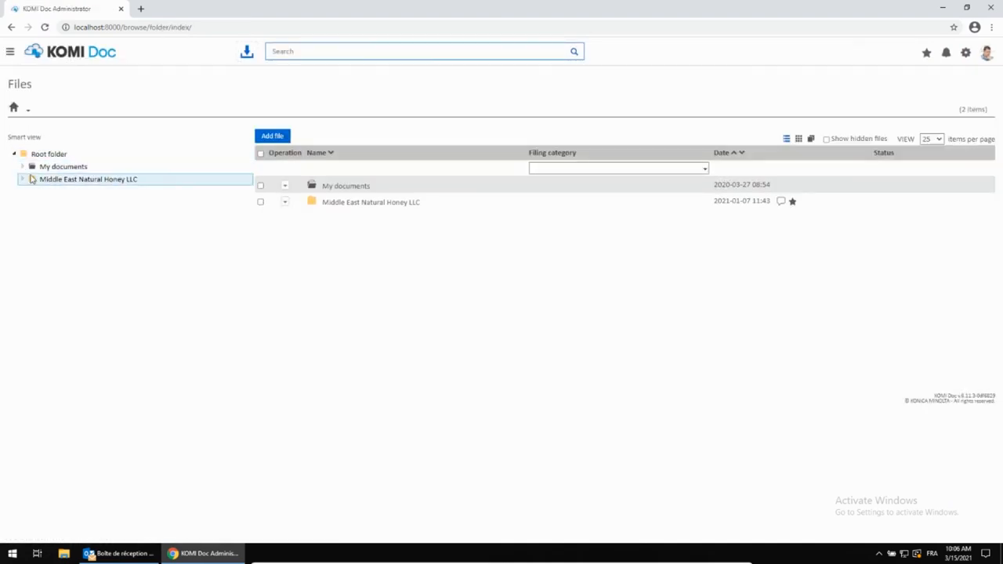
Navigate Supplier records > LA HONEY INC > Invoice and preview Invoice_LA HONEY INC_19001_2021-03-09.
left_click(24, 179)
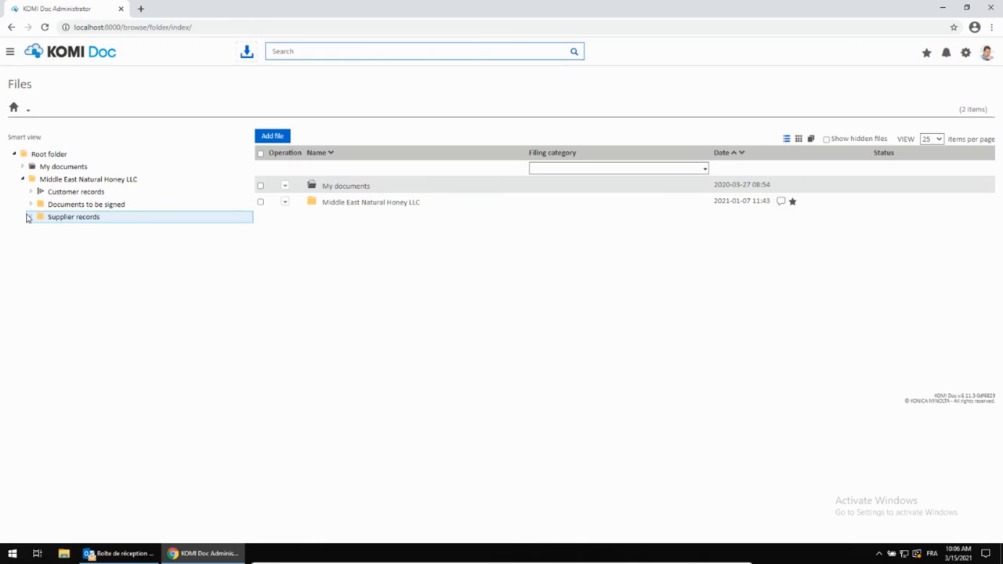
left_click(72, 216)
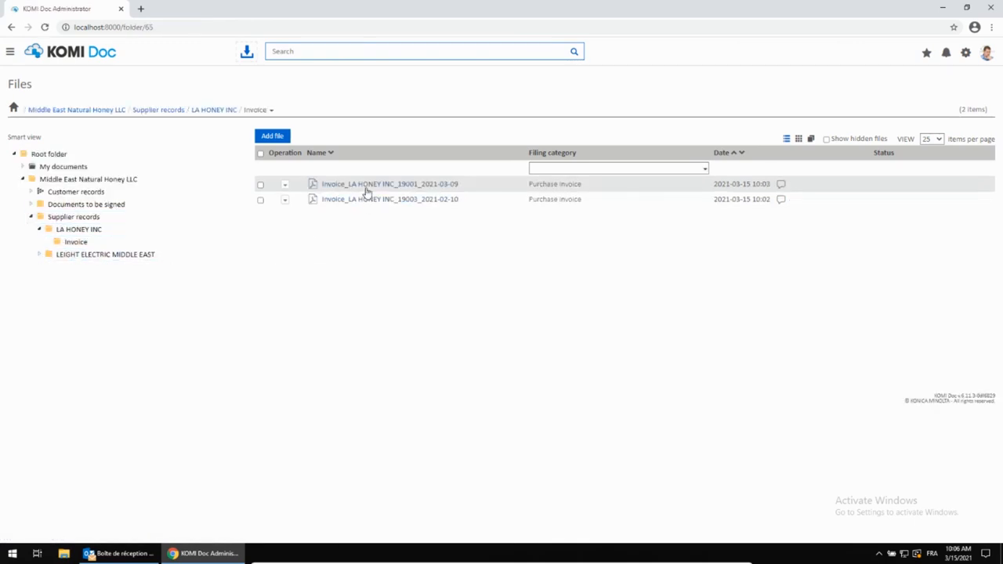
left_click(389, 183)
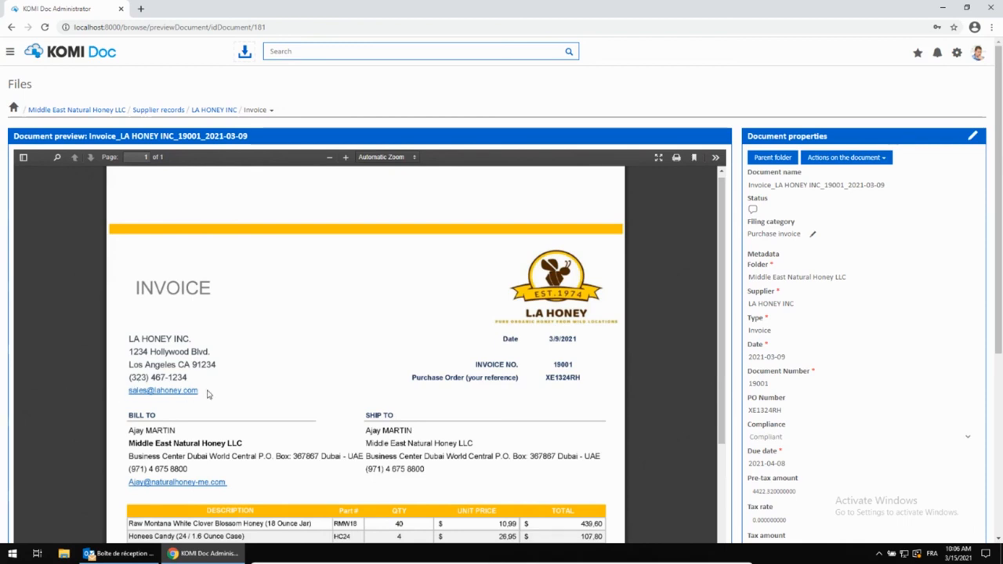